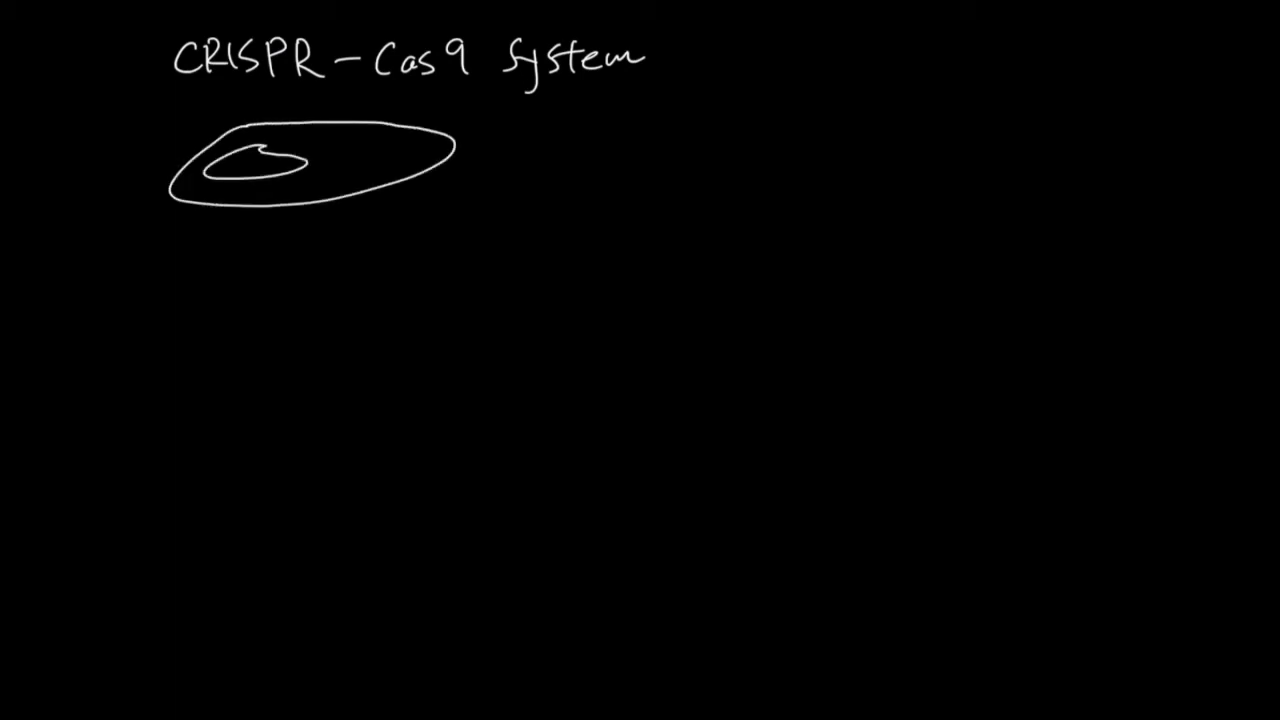
# Step: Sketch repeat ticks on the inner loop and a phage at the edge, and write 'Cas9' inside the cell
pyautogui.moveTo(270, 150); pyautogui.dragTo(300, 165)
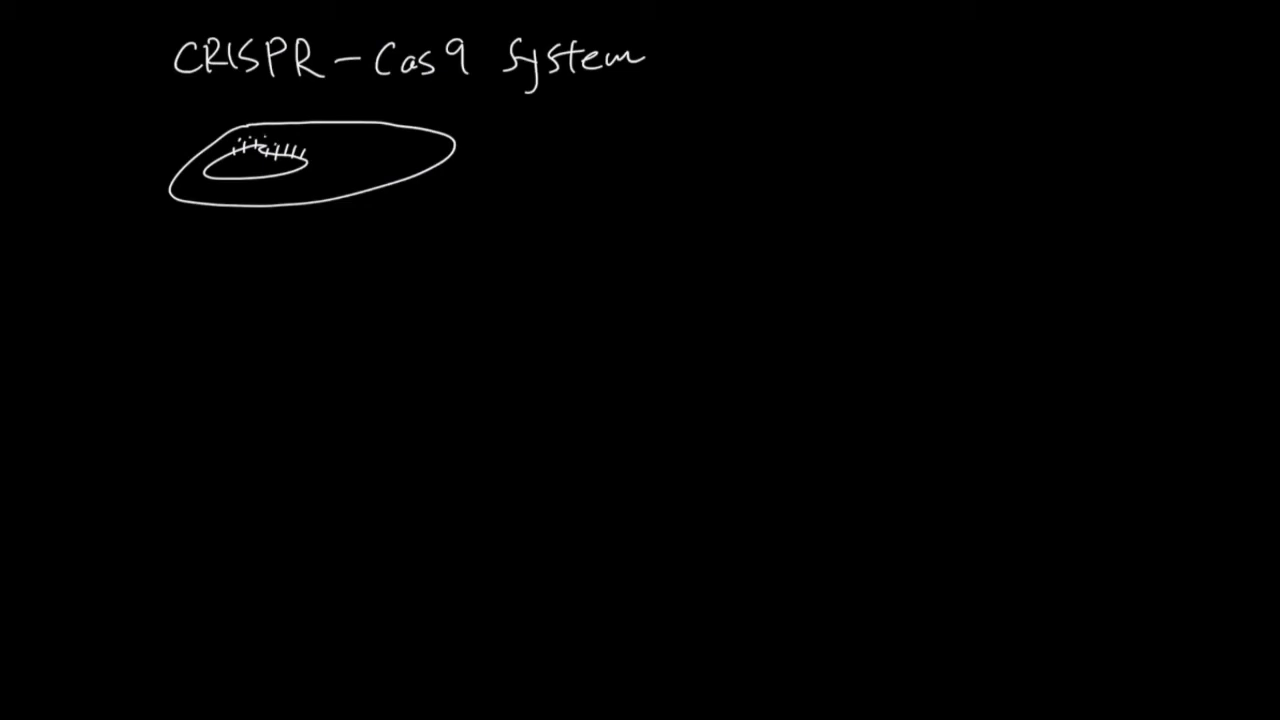
pyautogui.moveTo(280, 160); pyautogui.dragTo(310, 155)
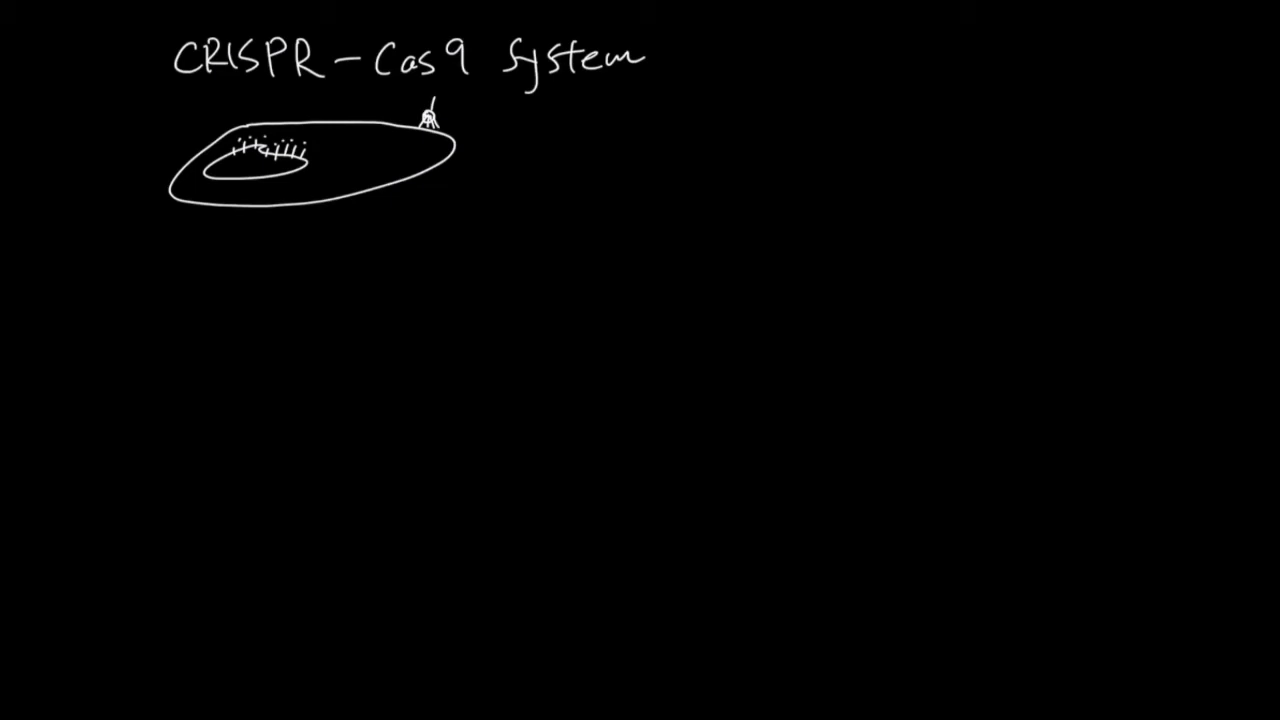
pyautogui.write('Cas')
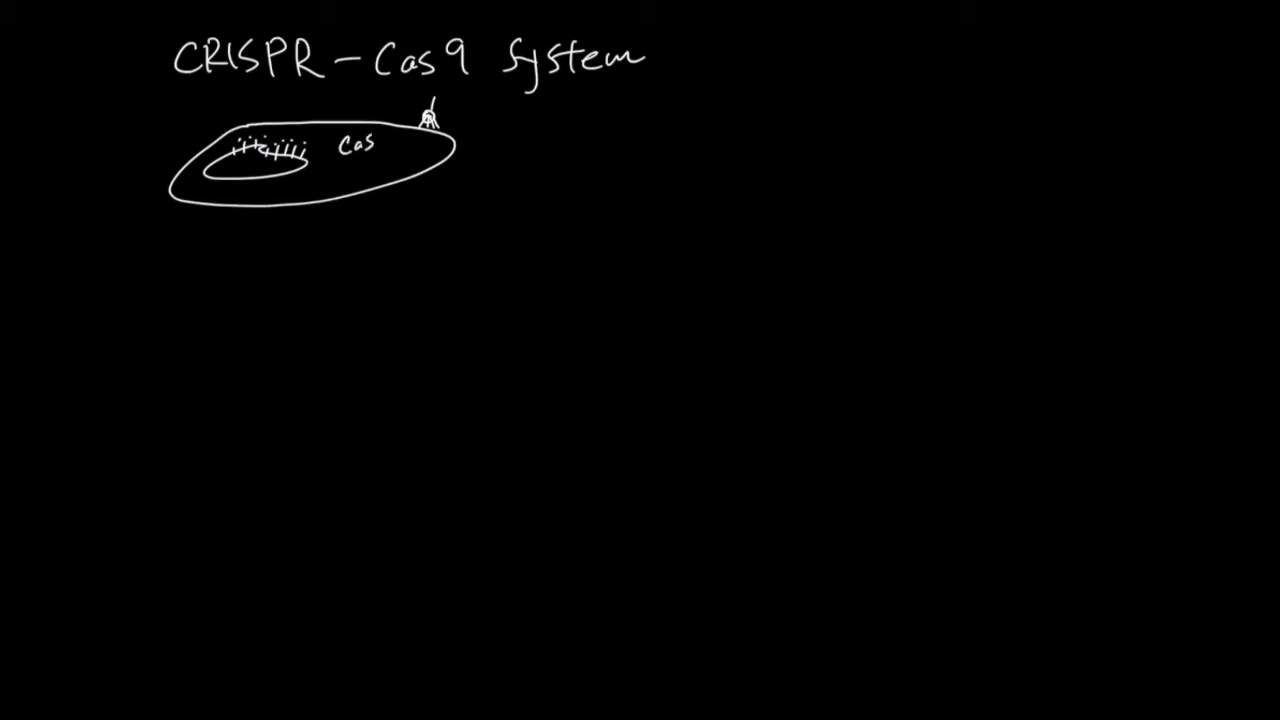
pyautogui.write('9')
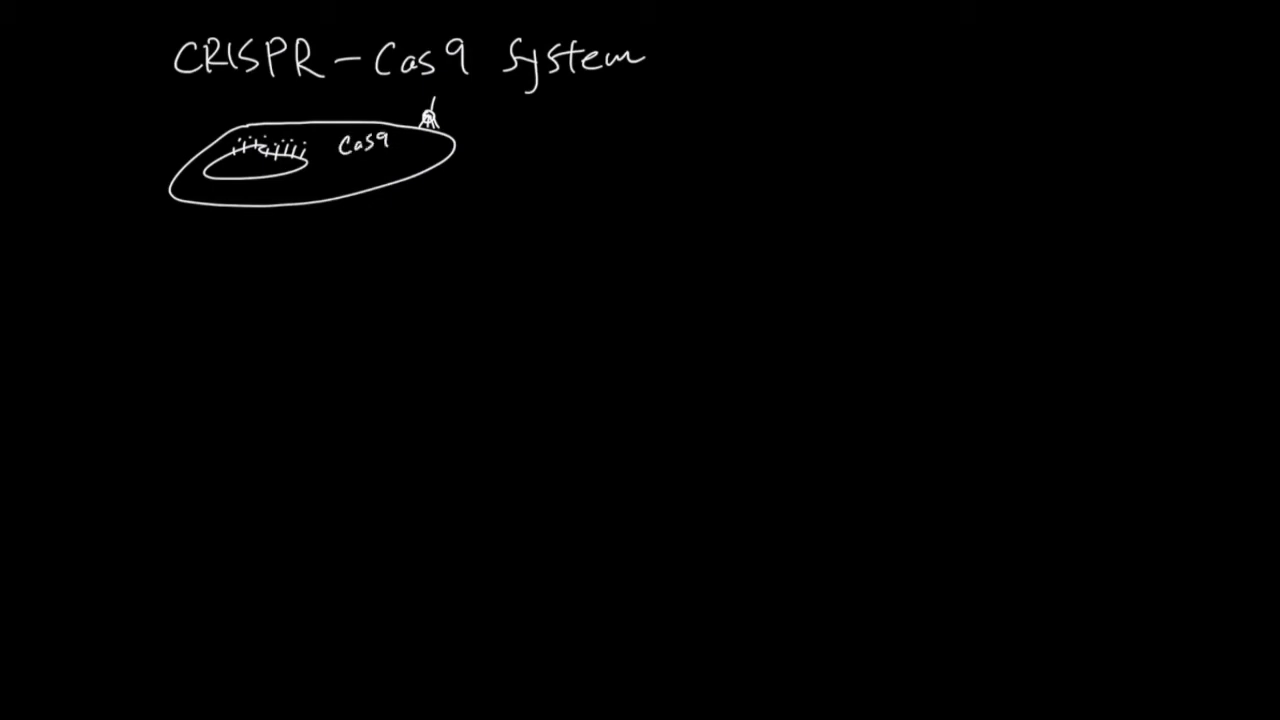
# Step: Give the repeat ticks round heads, label them 'Bank', and draw an arrow down from the cell
pyautogui.moveTo(395, 150); pyautogui.dragTo(435, 165)
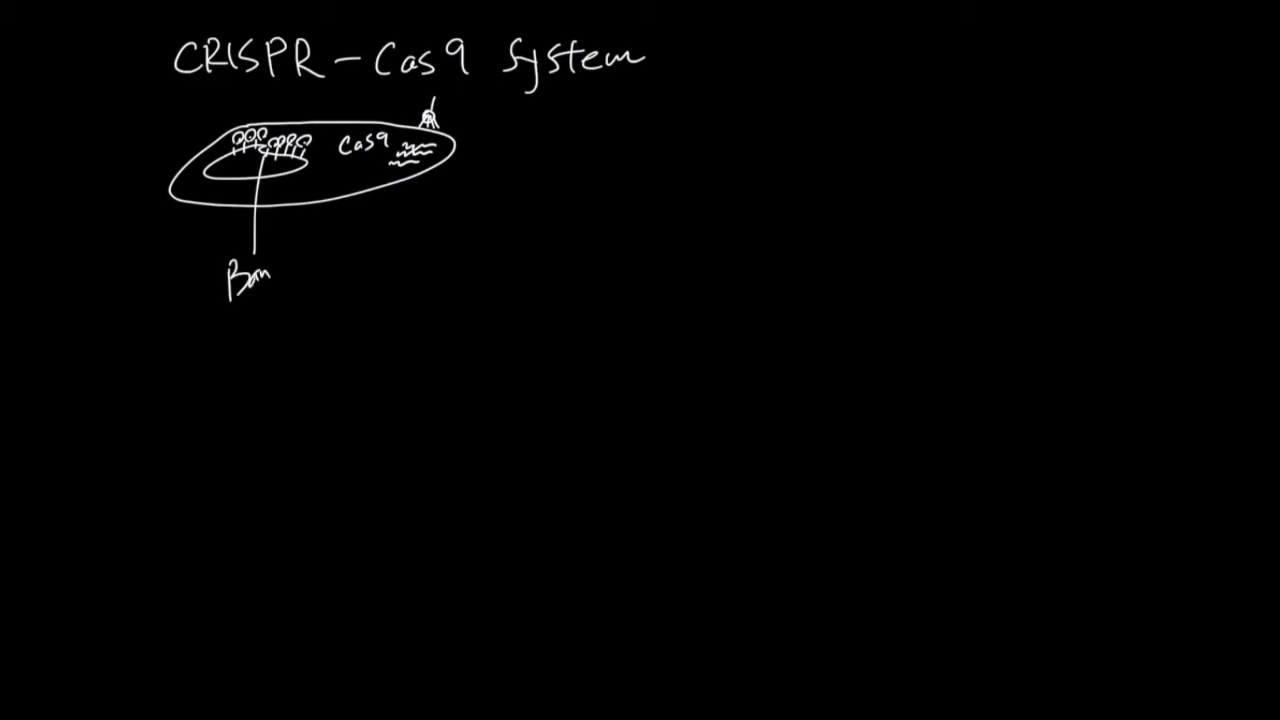
pyautogui.write('k')
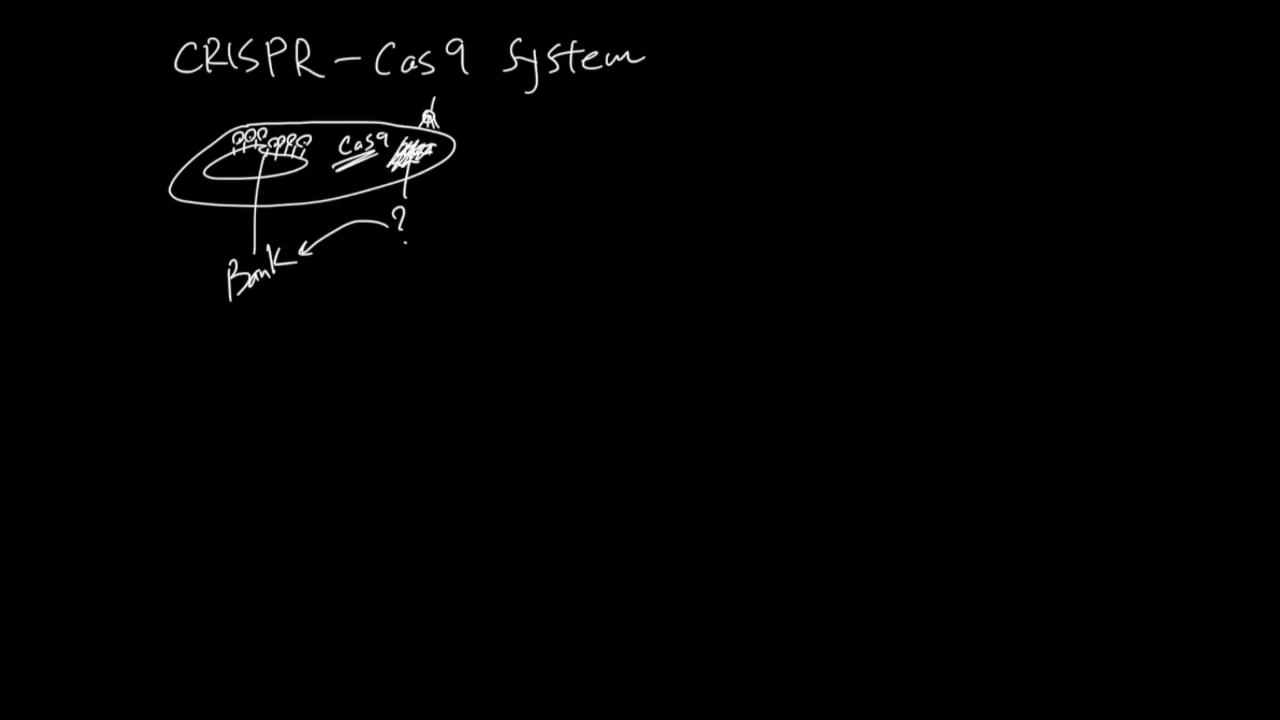
pyautogui.moveTo(195, 210); pyautogui.dragTo(188, 300)
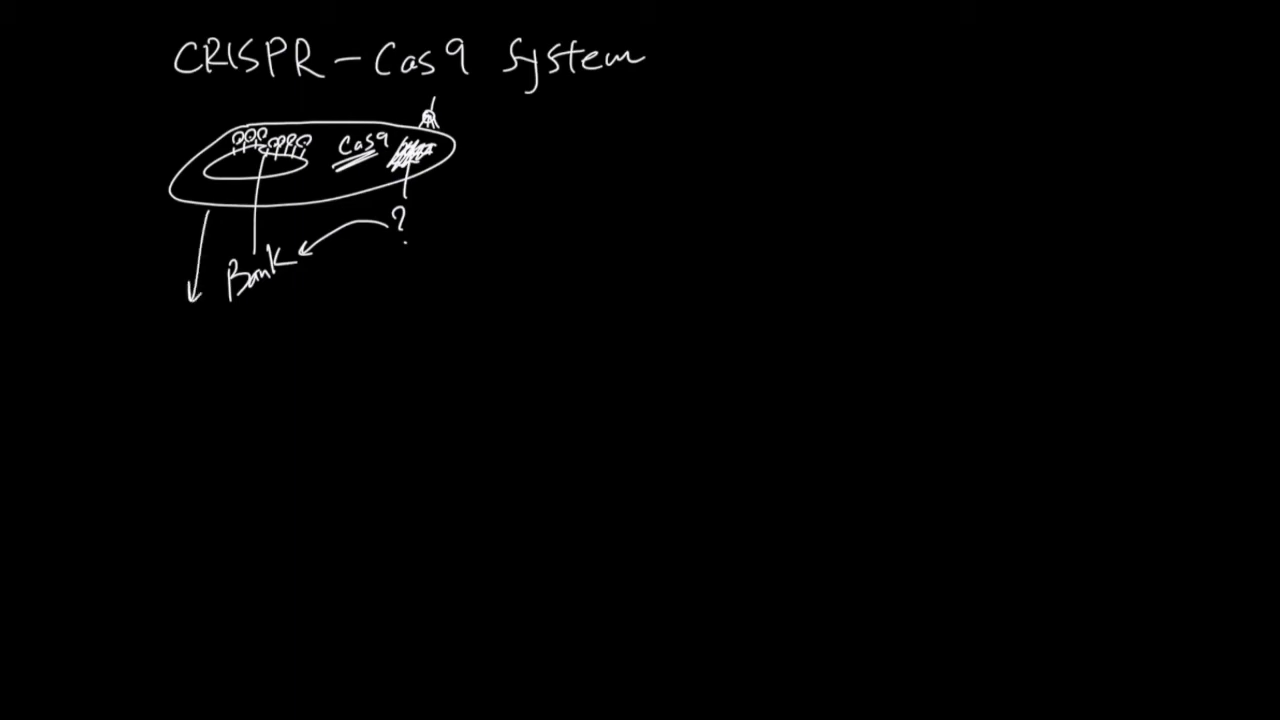
# Step: Sketch a lower cell with a small inner loop, and a second arrow from the upper cell's right side
pyautogui.moveTo(200, 330); pyautogui.dragTo(460, 380)
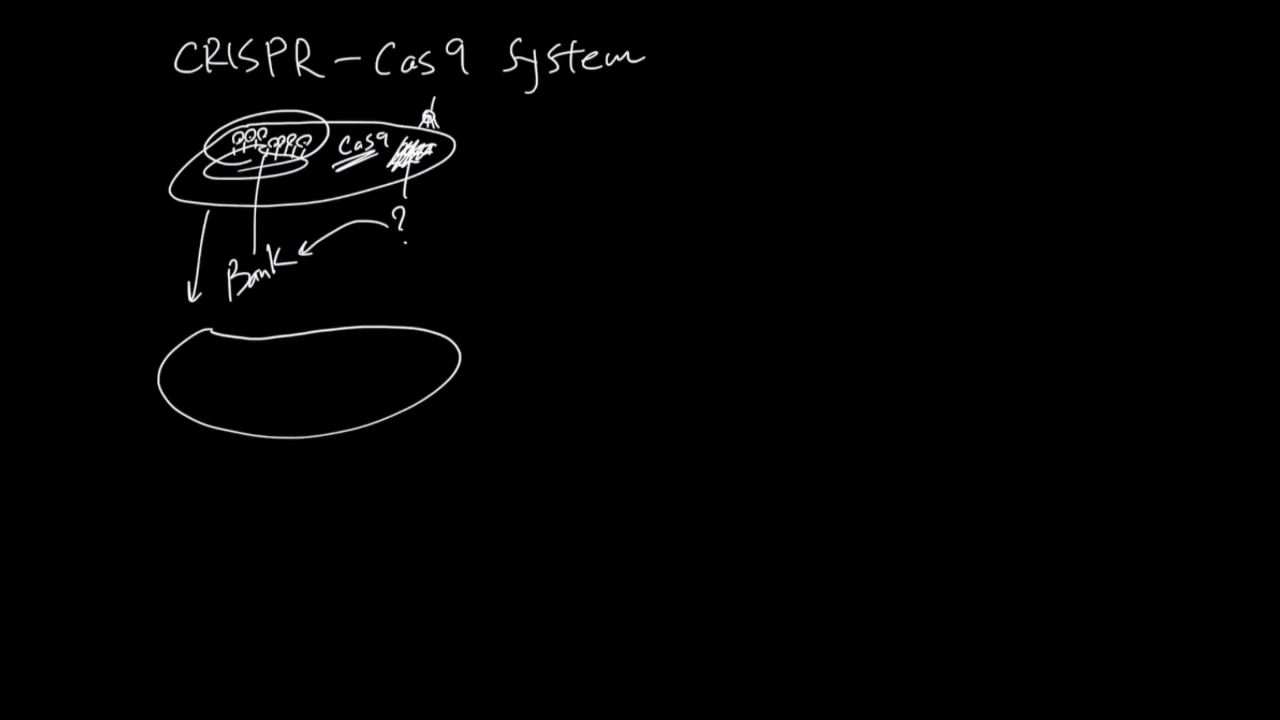
pyautogui.moveTo(215, 345); pyautogui.dragTo(205, 385)
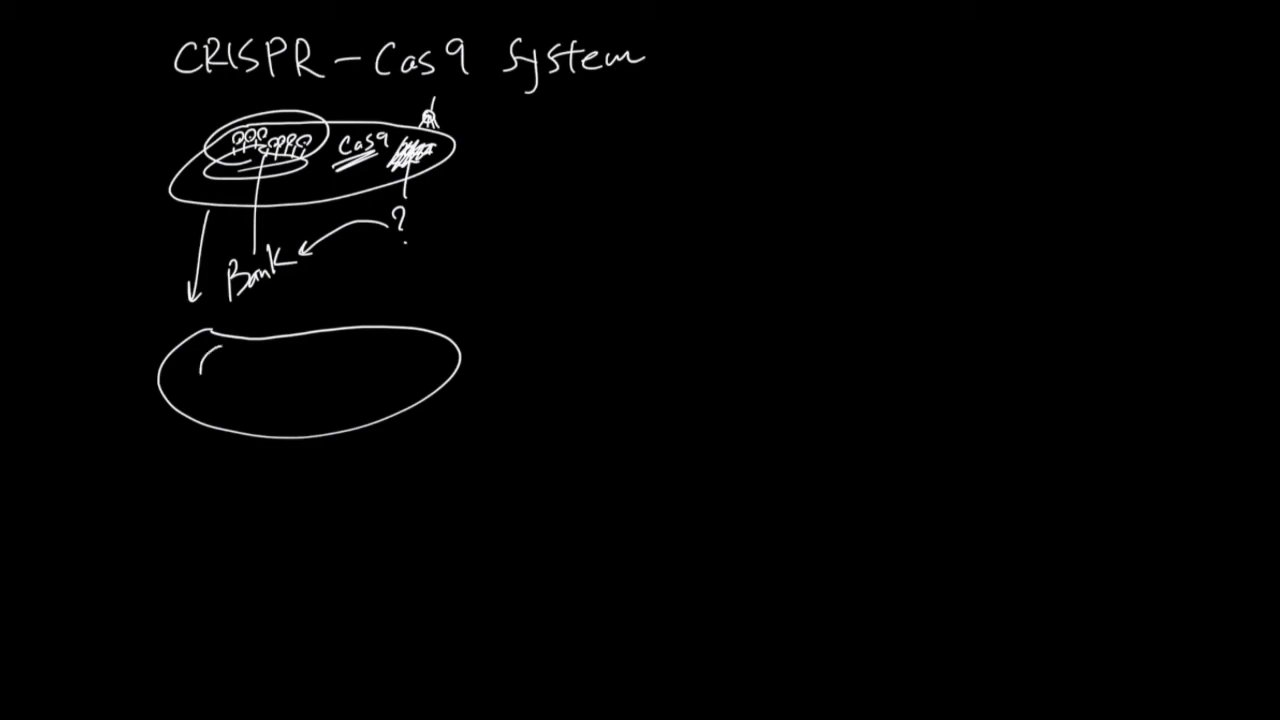
pyautogui.moveTo(210, 365); pyautogui.dragTo(270, 375)
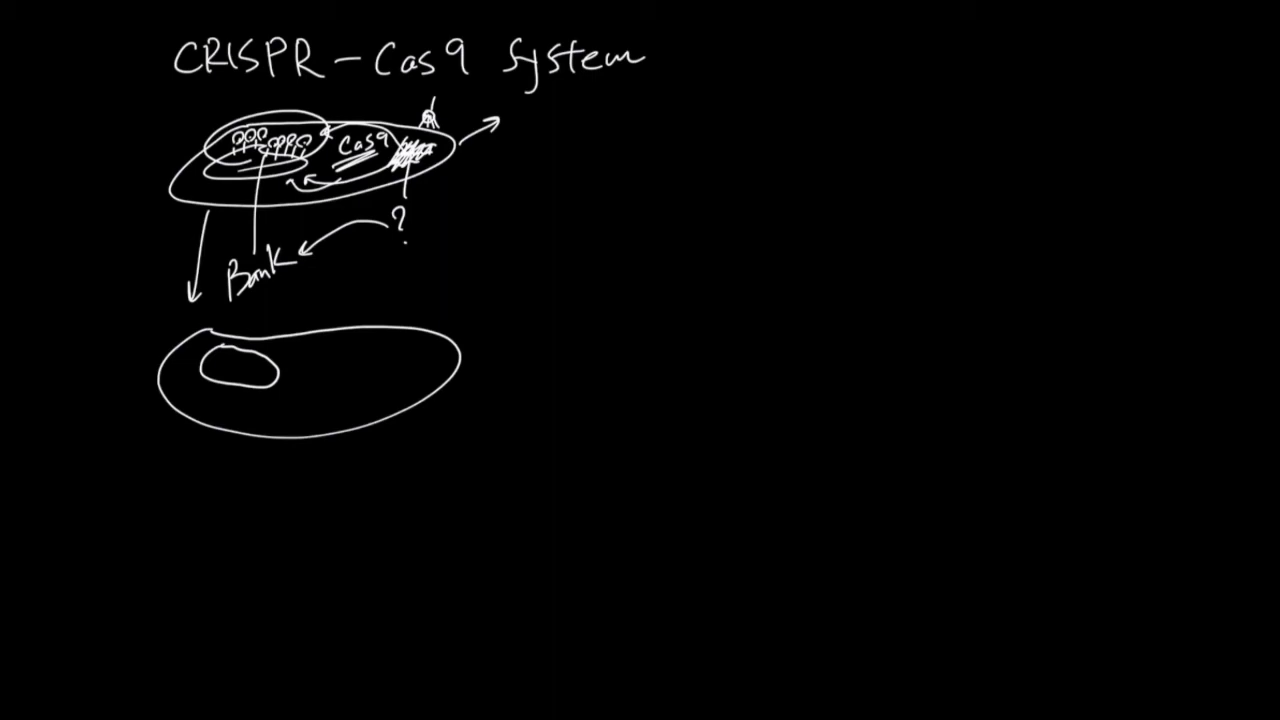
pyautogui.moveTo(452, 180); pyautogui.dragTo(450, 225)
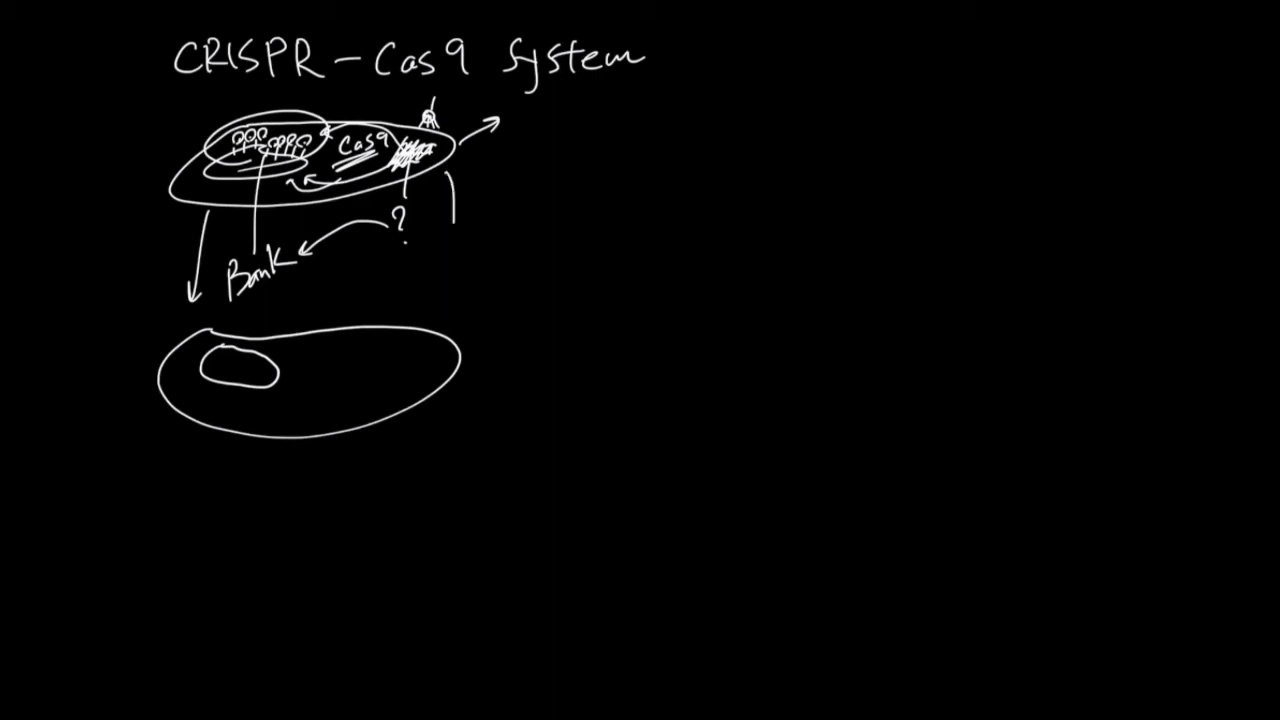
pyautogui.moveTo(448, 195); pyautogui.dragTo(435, 295)
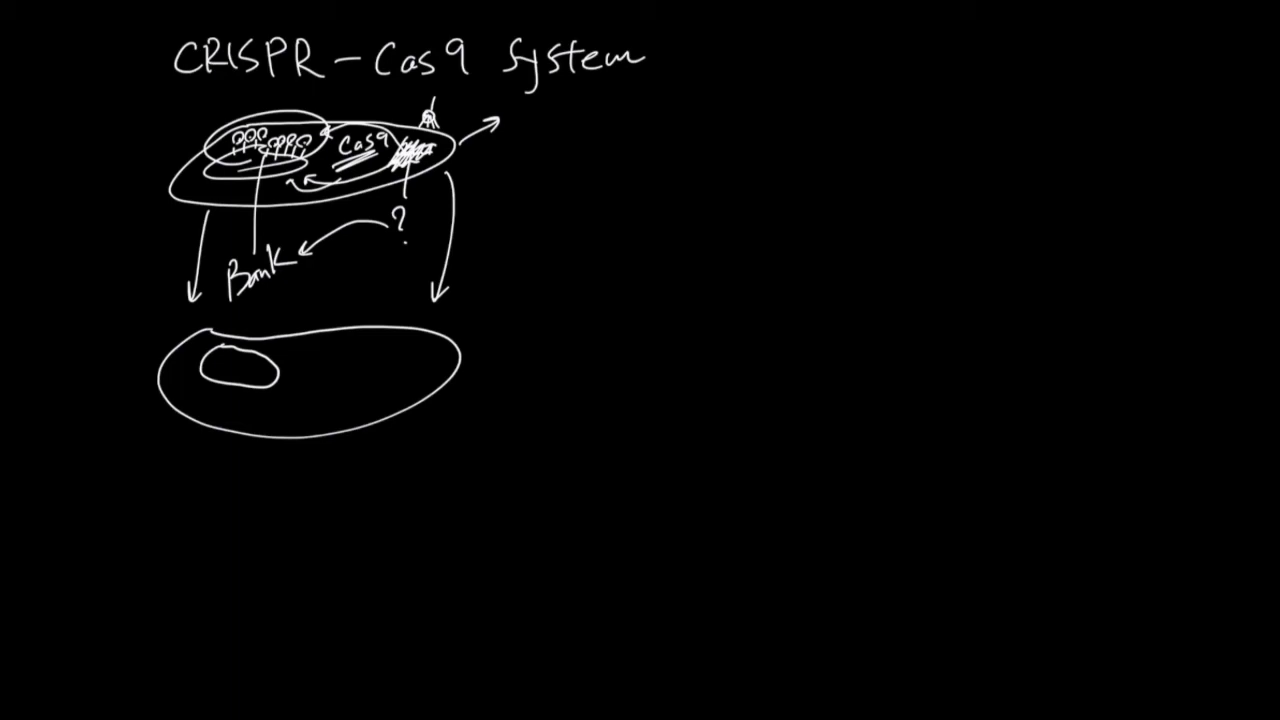
# Step: Write an enlarged 'Cas9' with a trailing RNA strand, label 'gRNA', and start a diagonal DNA strand
pyautogui.write('Cas')
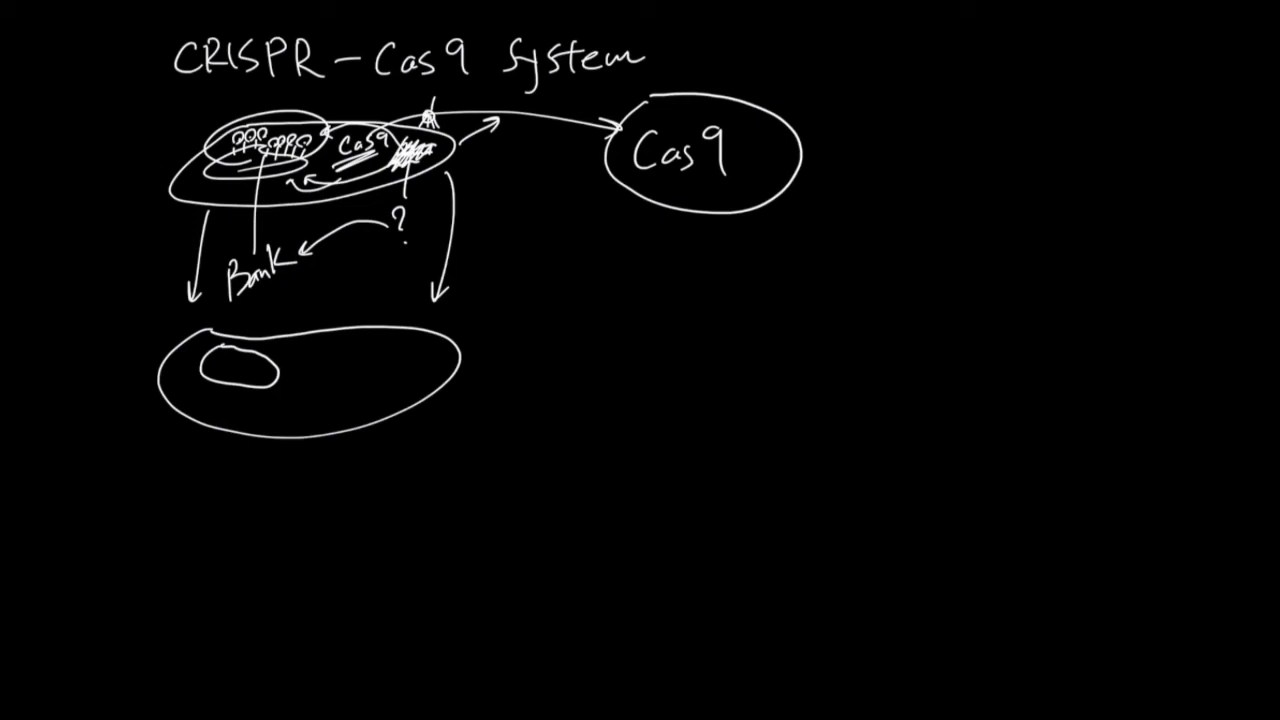
pyautogui.moveTo(790, 145); pyautogui.dragTo(830, 210)
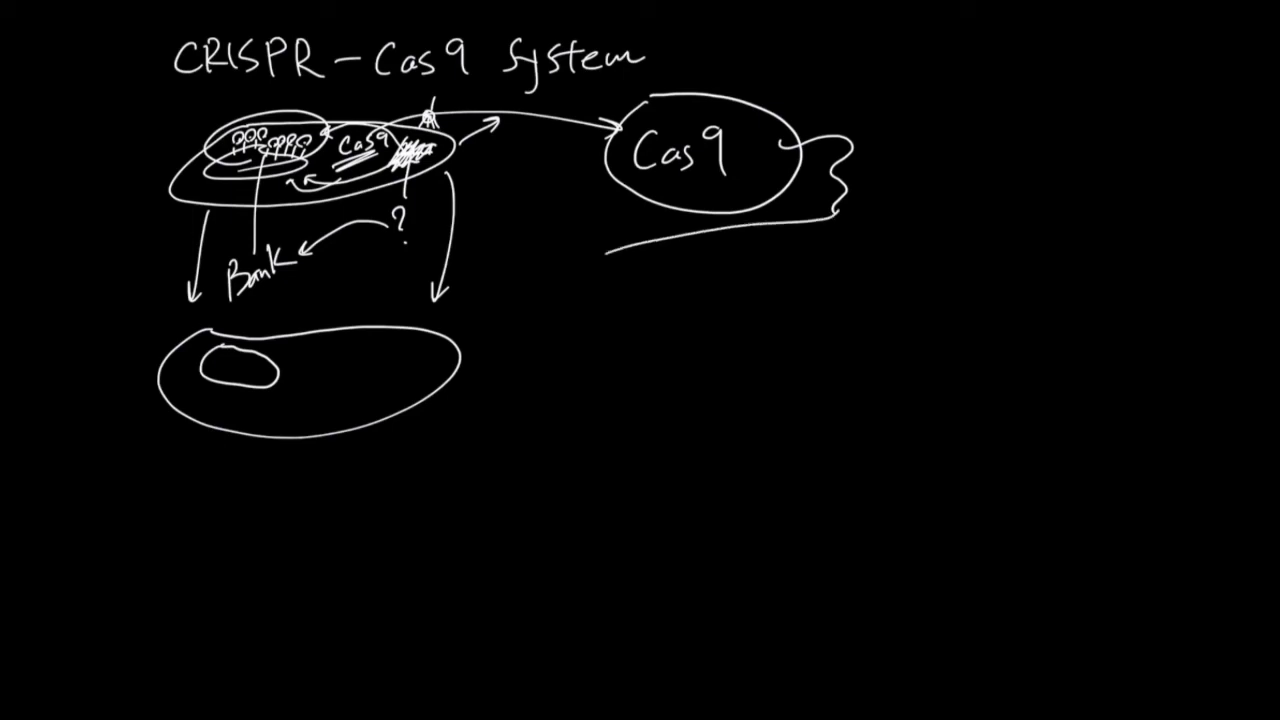
pyautogui.write('gRNA')
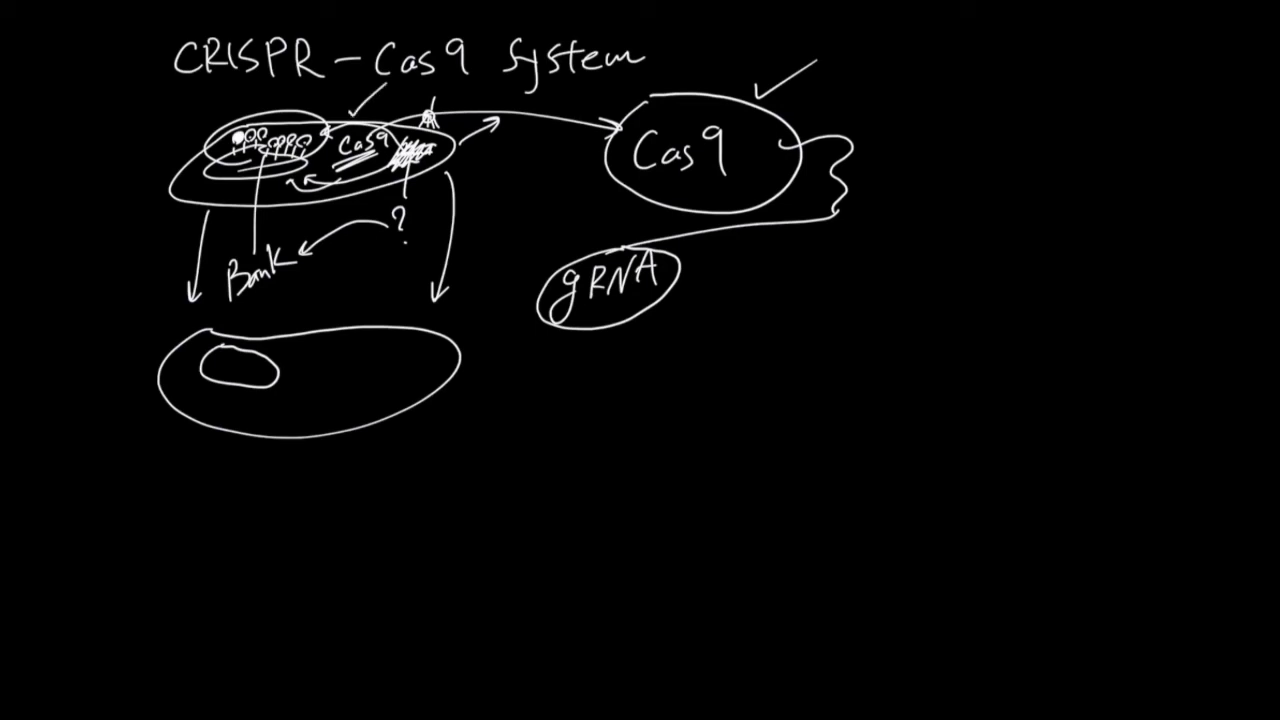
pyautogui.moveTo(645, 240); pyautogui.dragTo(730, 225)
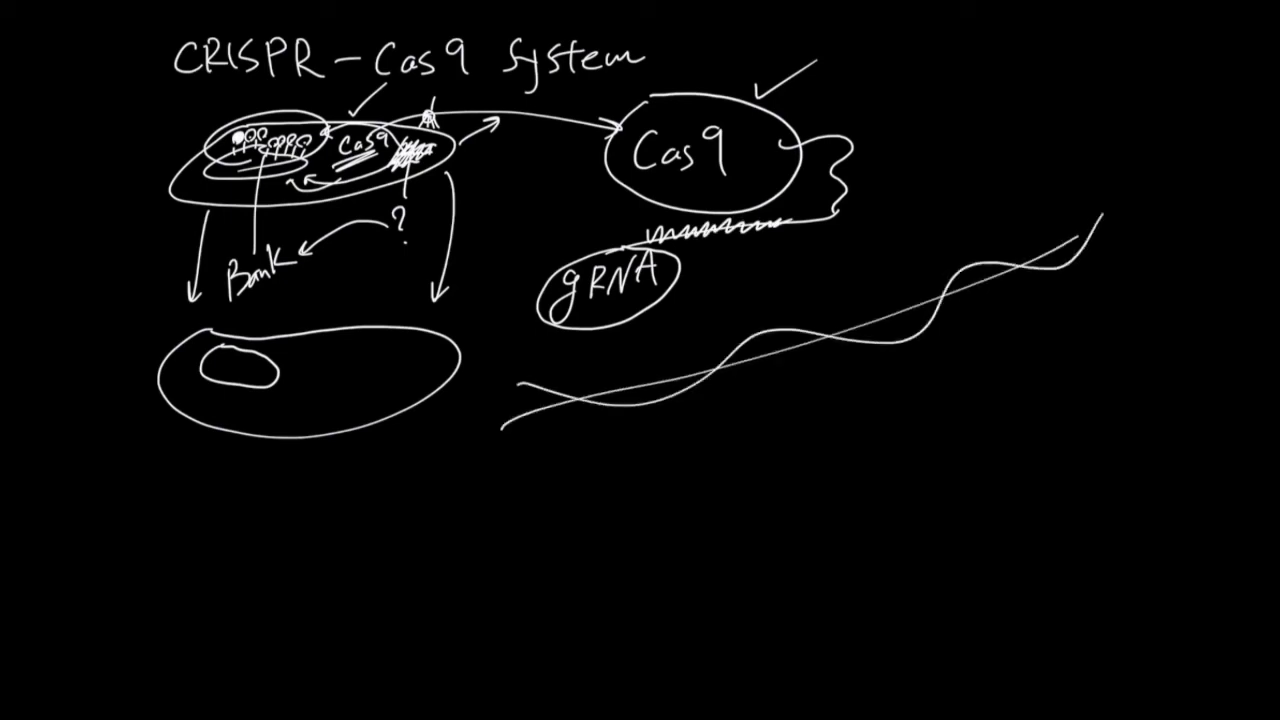
# Step: Mark the DNA target site, draw guide-RNA pairing lines to it, and shade the cut site
pyautogui.moveTo(670, 375); pyautogui.dragTo(730, 375)
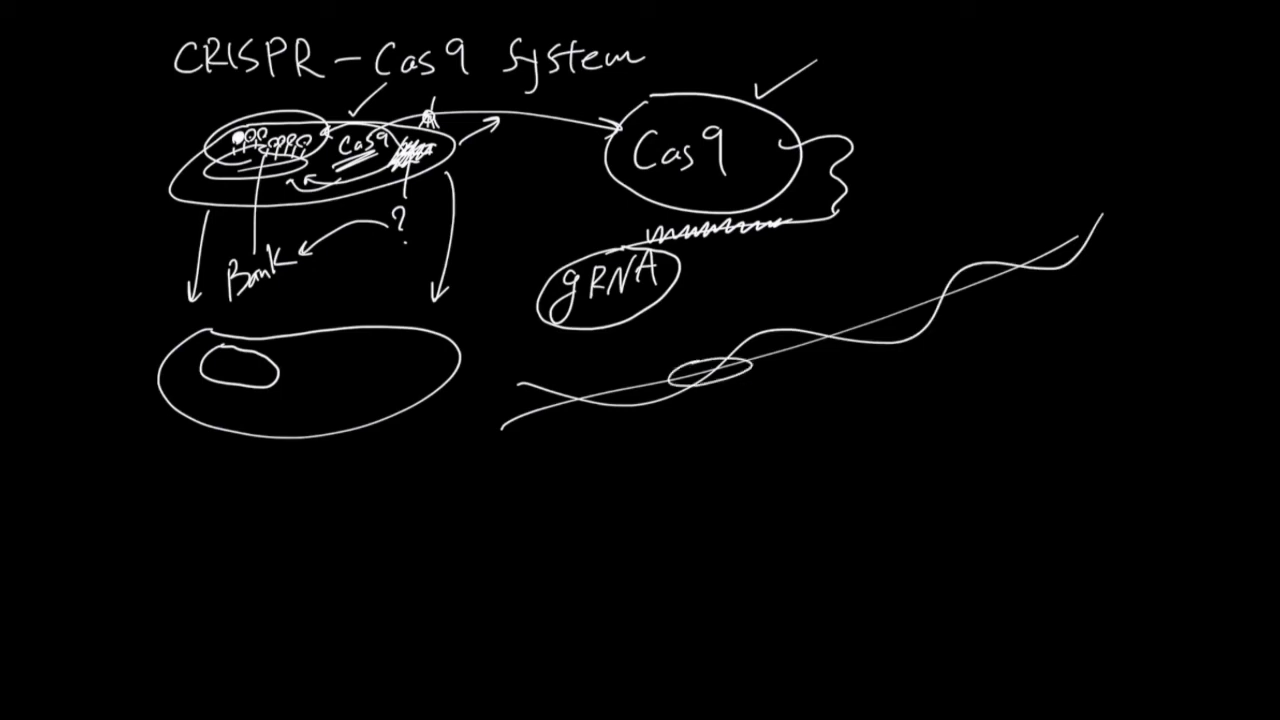
pyautogui.moveTo(680, 340); pyautogui.dragTo(735, 345)
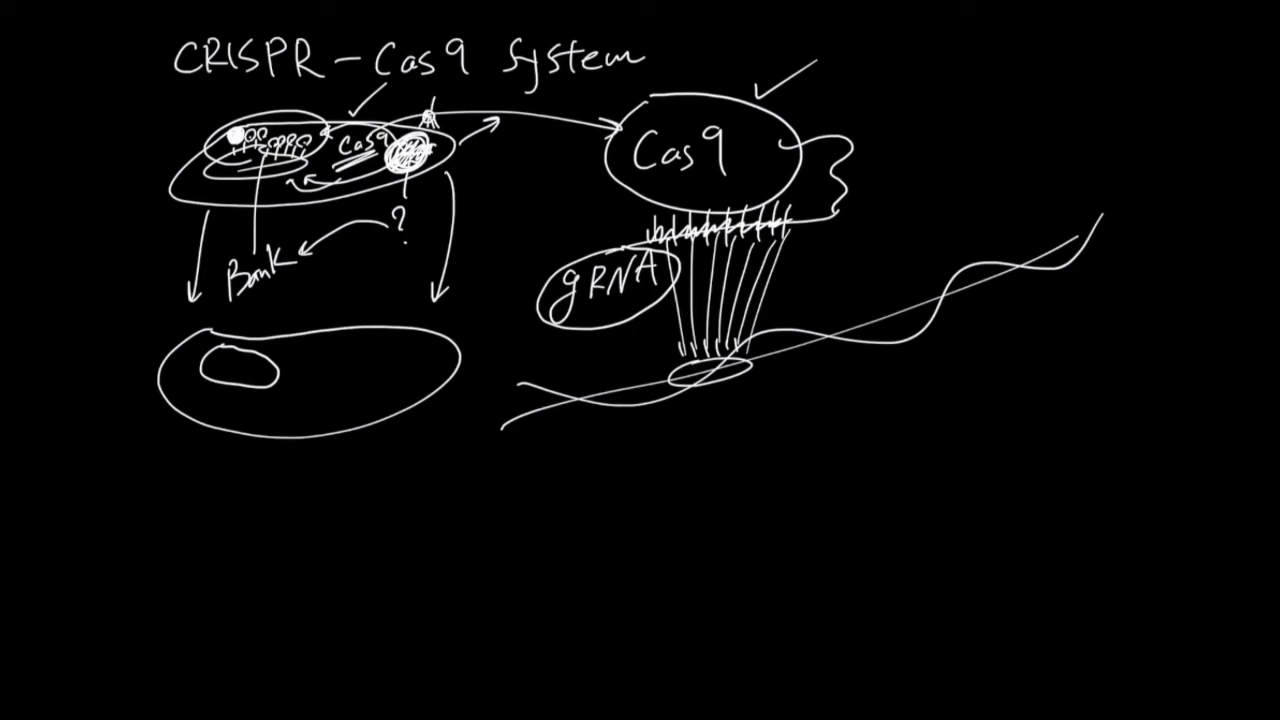
pyautogui.moveTo(680, 360); pyautogui.dragTo(720, 390)
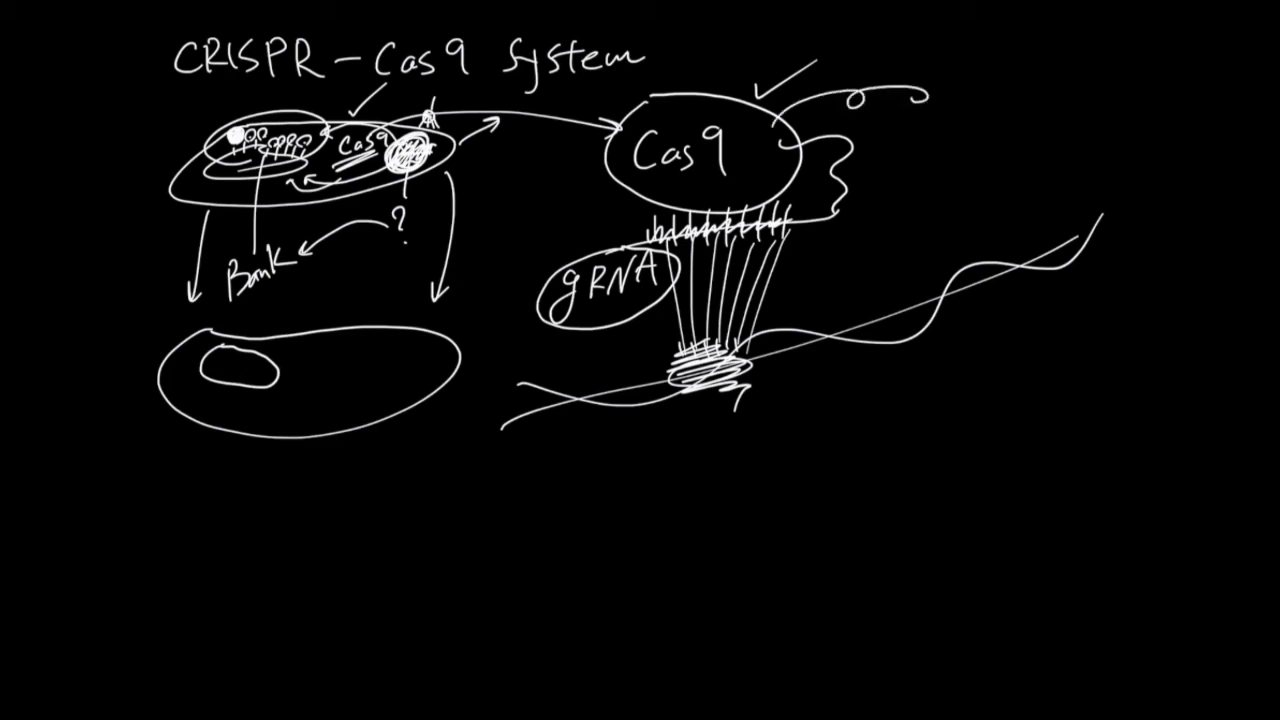
# Step: Extend the outgoing arrow from Cas9, then circle and hatch a second DNA section
pyautogui.moveTo(900, 90); pyautogui.dragTo(985, 85)
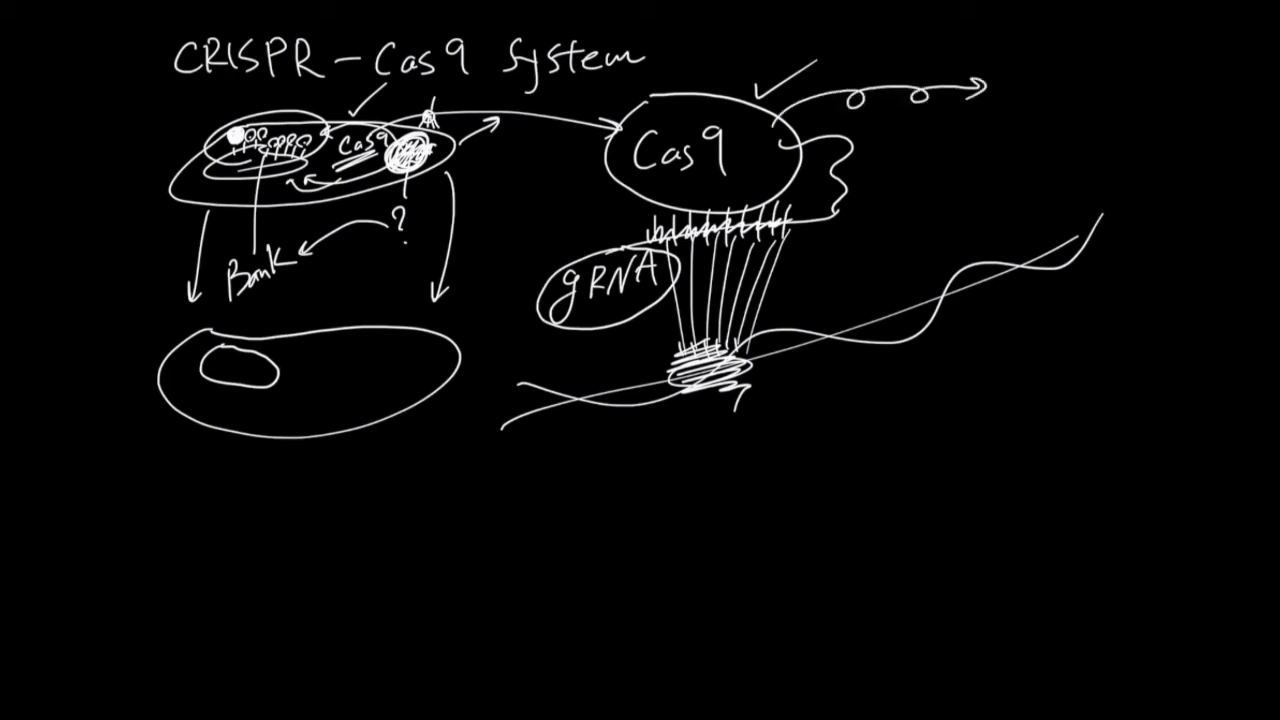
pyautogui.moveTo(680, 360); pyautogui.dragTo(720, 400)
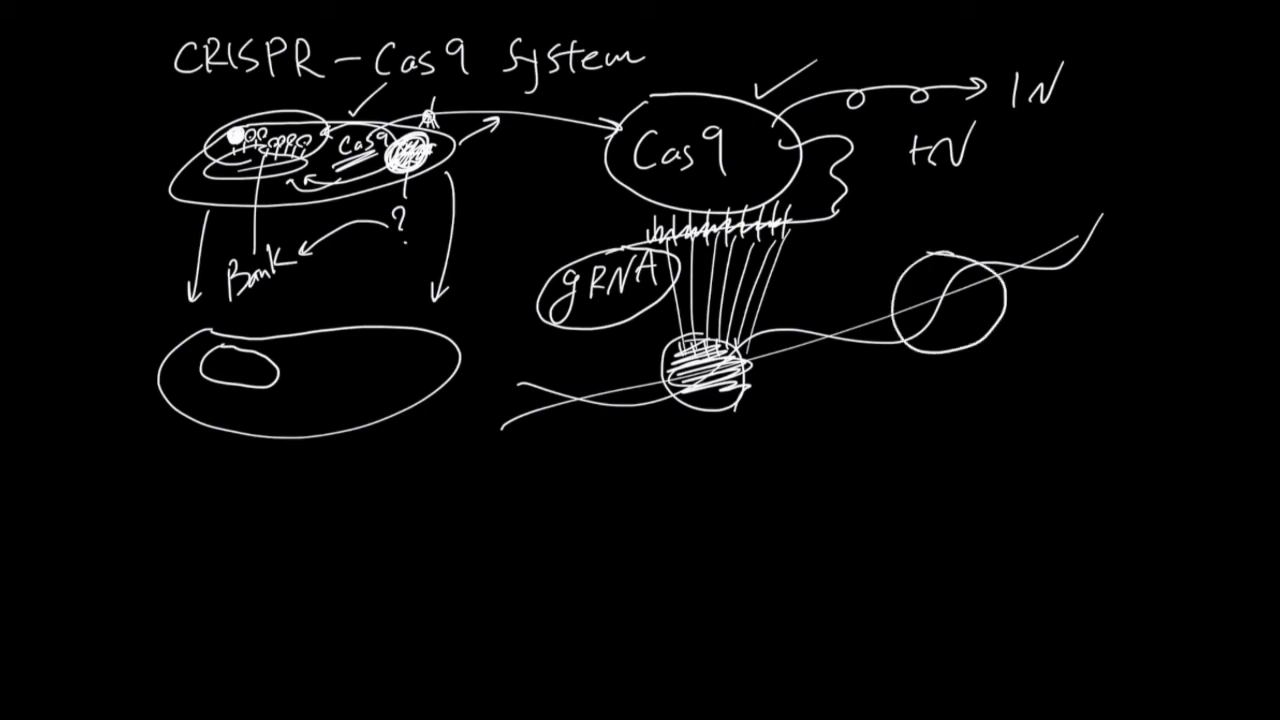
pyautogui.moveTo(910, 280); pyautogui.dragTo(985, 320)
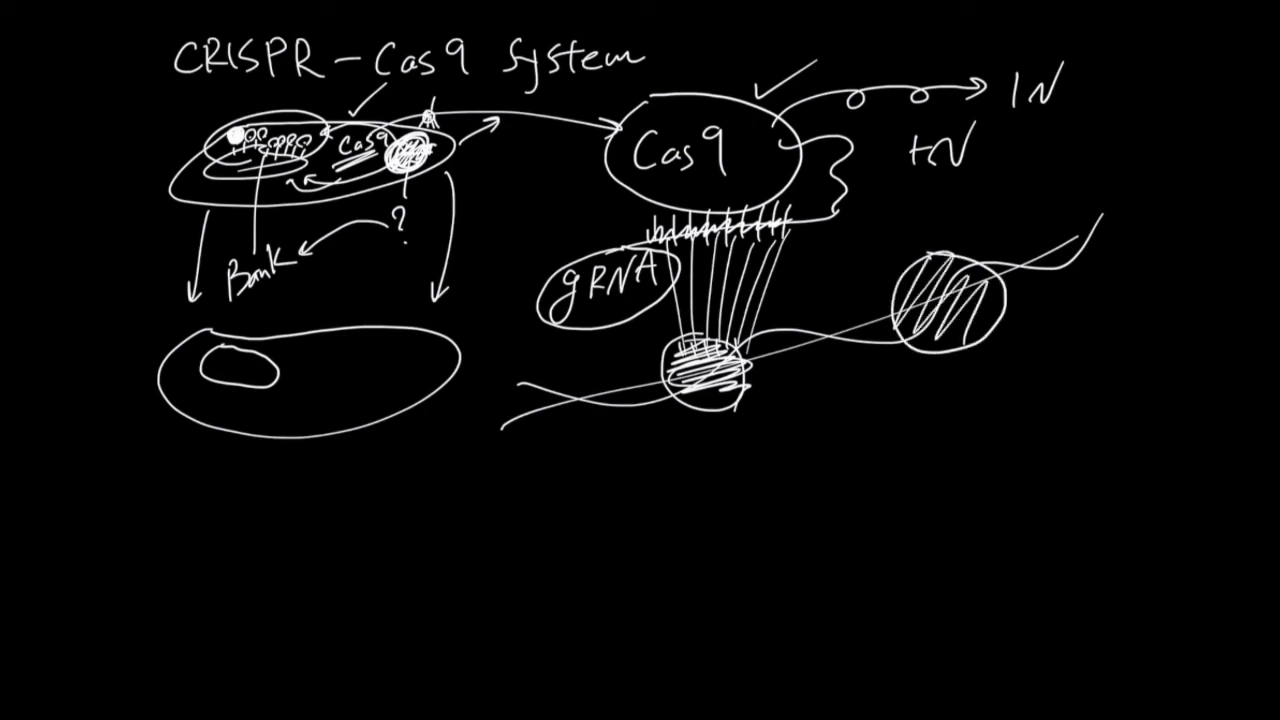